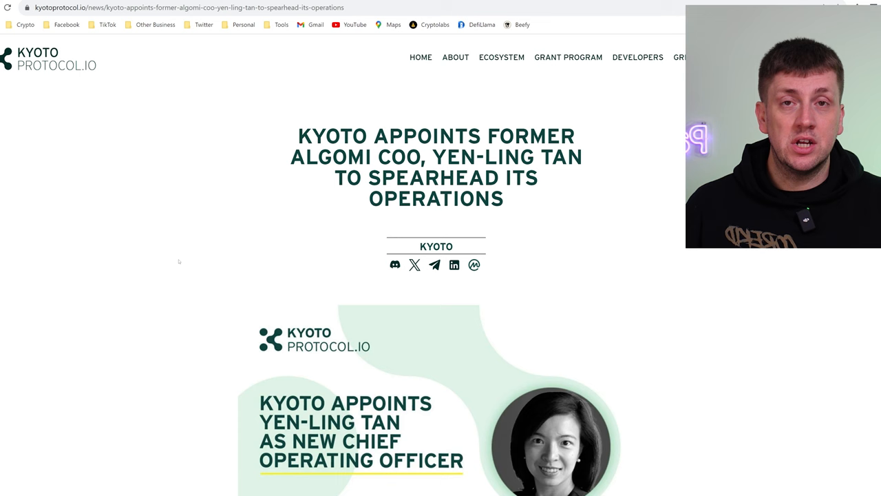
pyautogui.moveTo(198, 329)
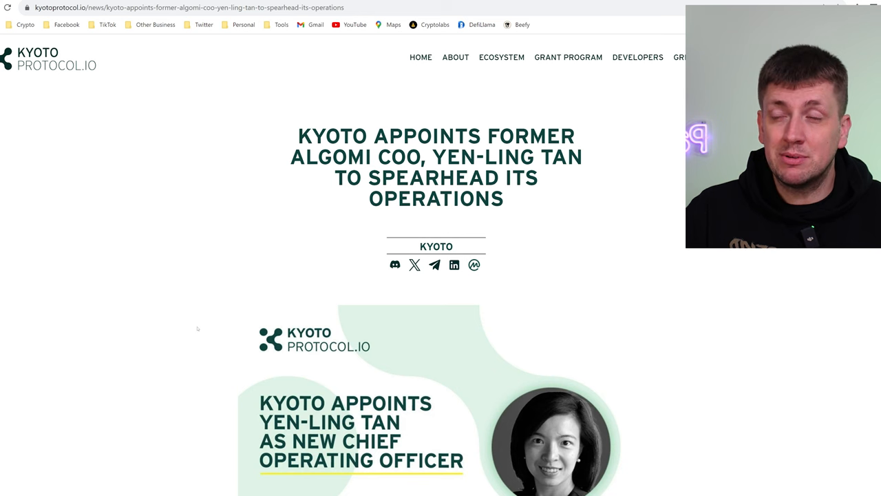
# Scroll the 120 million KYOTO acquisition article and highlight the 316,475,326 $KYOTO holdings figure.
pyautogui.scroll(-3)
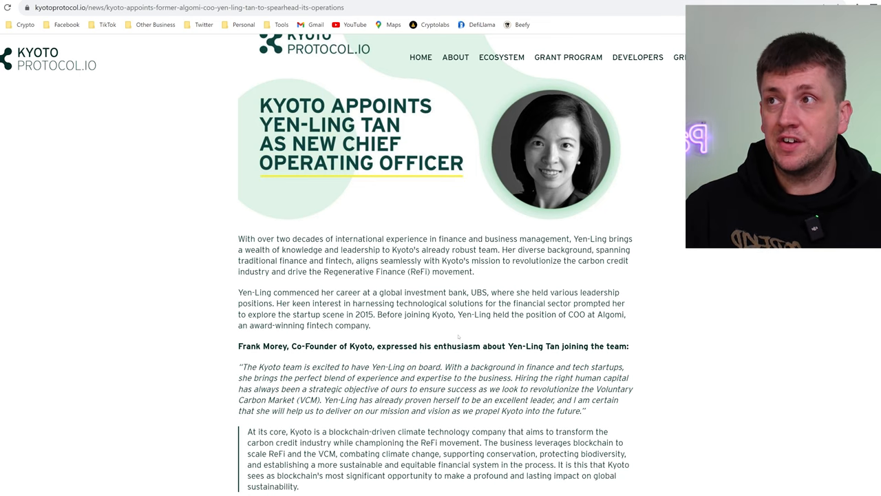
pyautogui.scroll(-3)
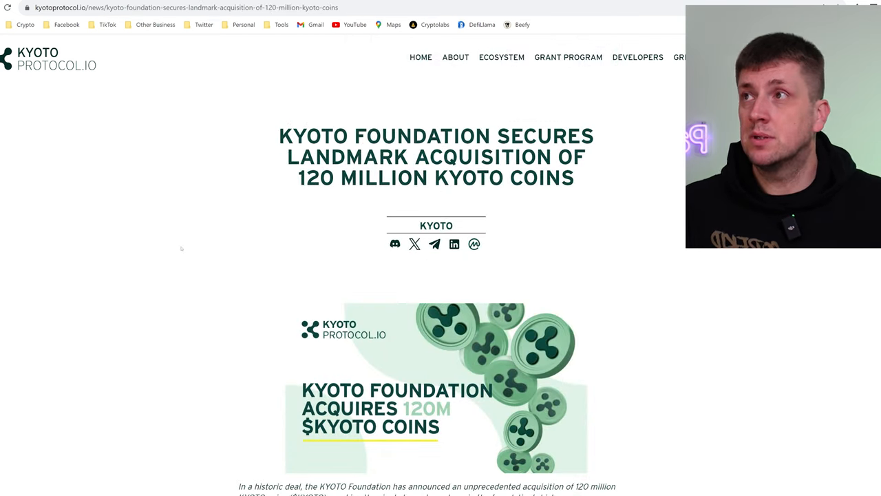
pyautogui.moveTo(376, 206)
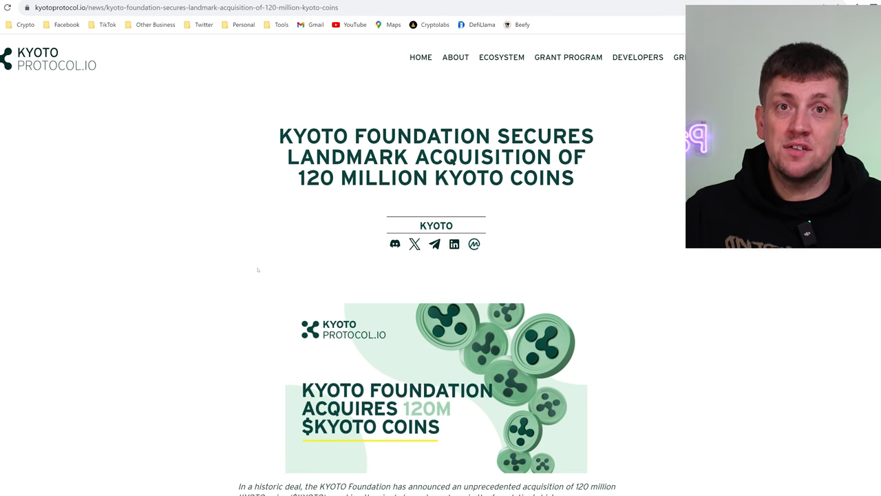
pyautogui.scroll(-3)
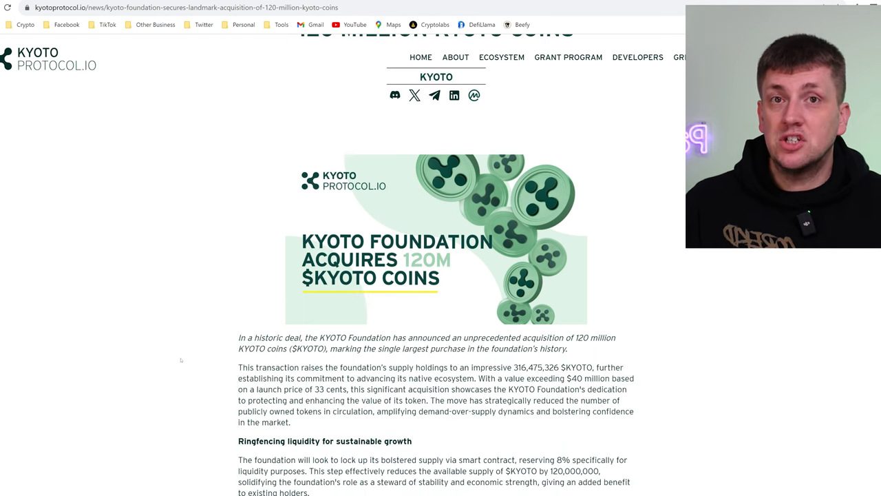
pyautogui.scroll(-3)
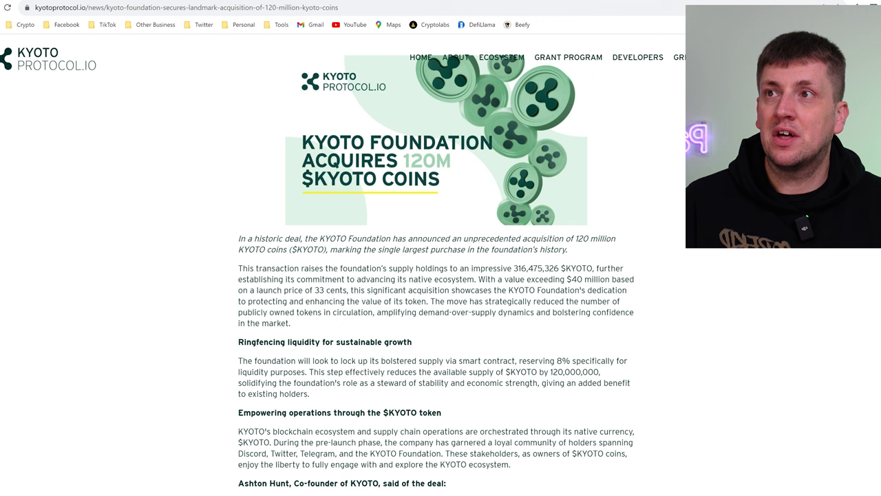
pyautogui.doubleClick(527, 269)
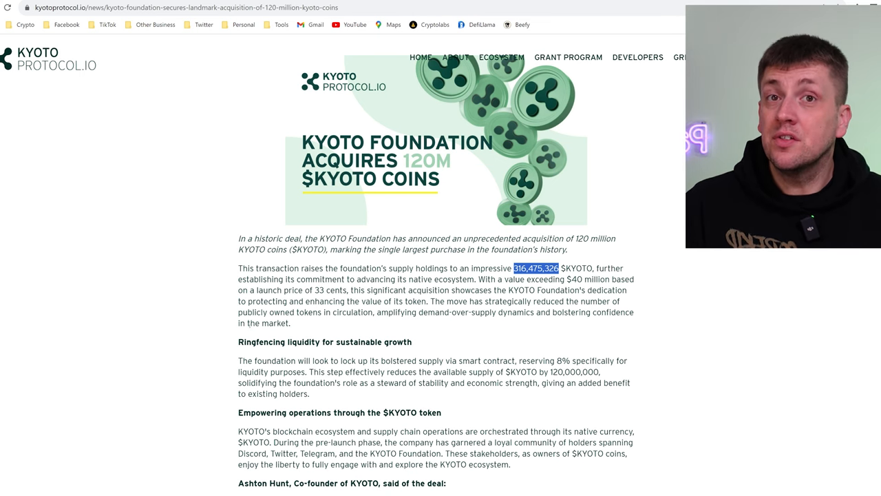
# Highlight the smart-contract supply lock-up sentence through the 8% liquidity reserve, then open the GitBook docs.
pyautogui.scroll(-3)
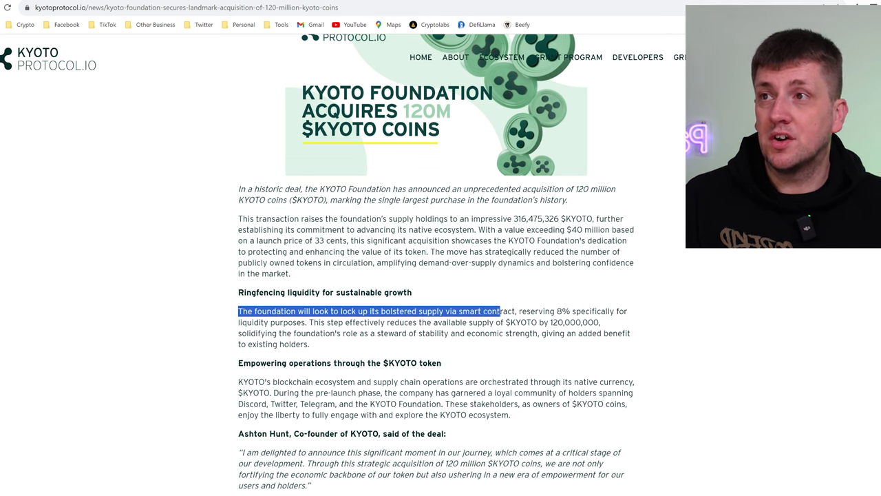
pyautogui.moveTo(497, 310); pyautogui.dragTo(617, 311)
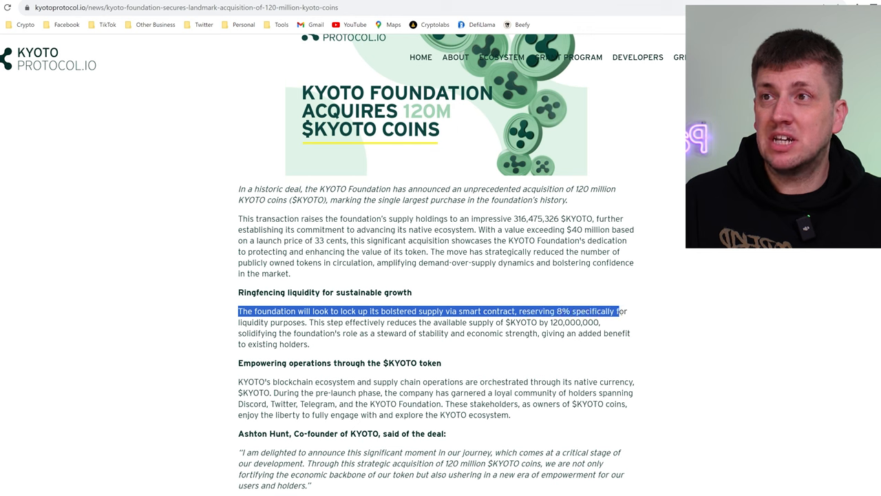
pyautogui.moveTo(613, 311); pyautogui.dragTo(306, 323)
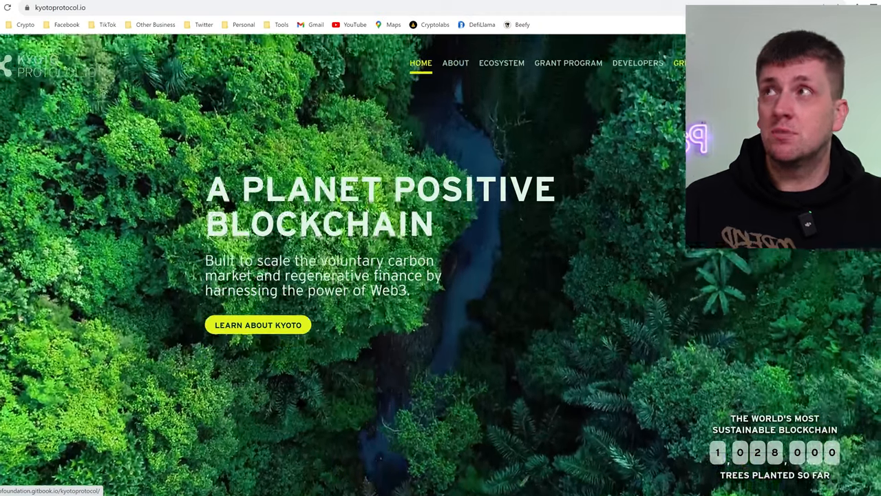
pyautogui.click(257, 324)
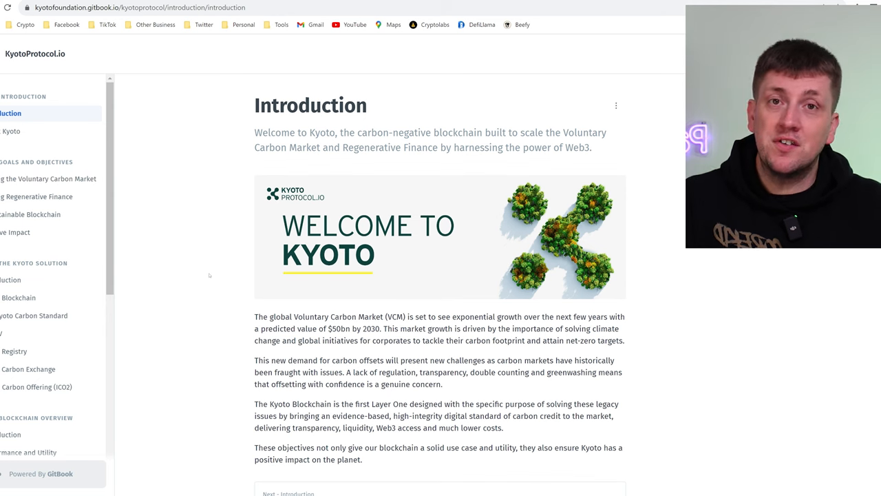
pyautogui.moveTo(193, 248)
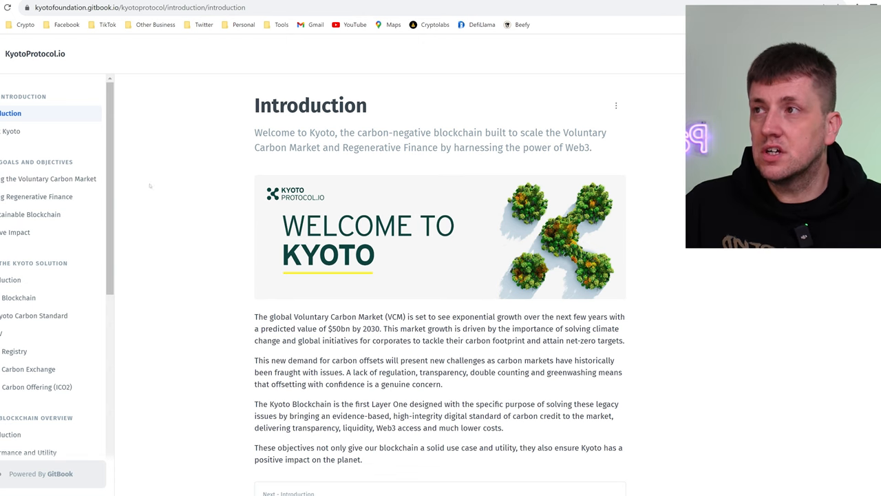
# Scroll the GitBook Introduction page and open The Kyoto Solution introduction.
pyautogui.scroll(-3)
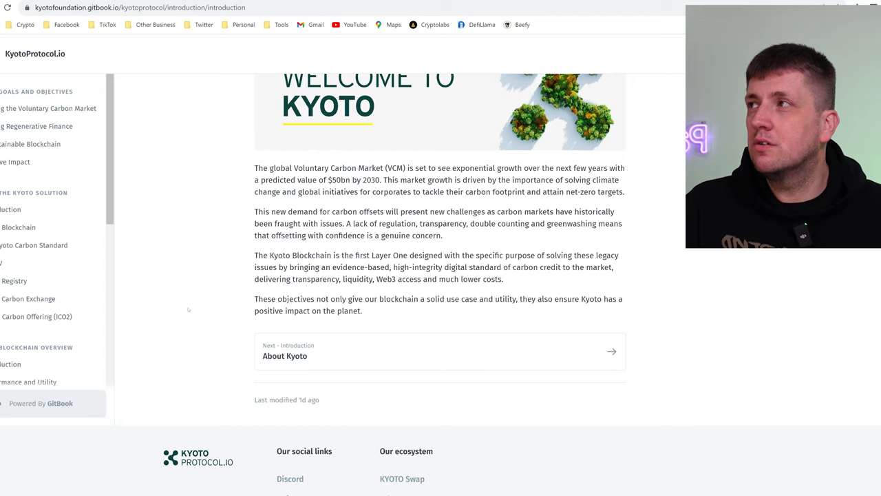
pyautogui.scroll(3)
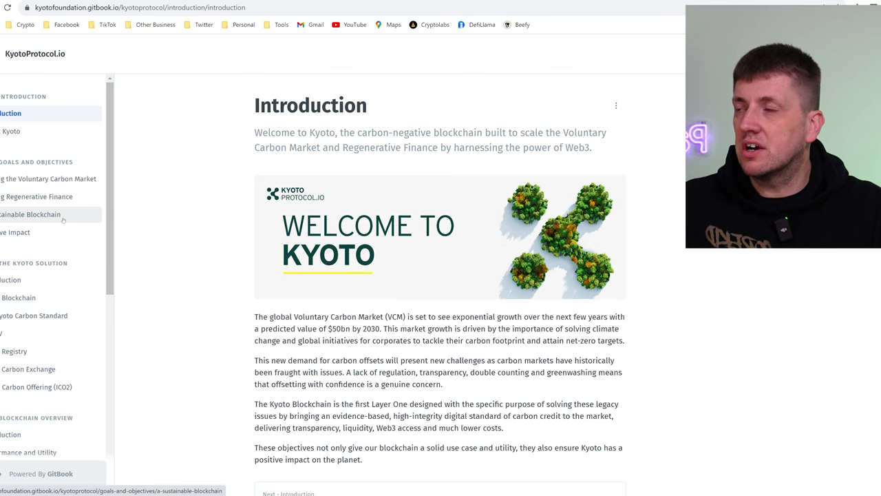
pyautogui.moveTo(175, 301)
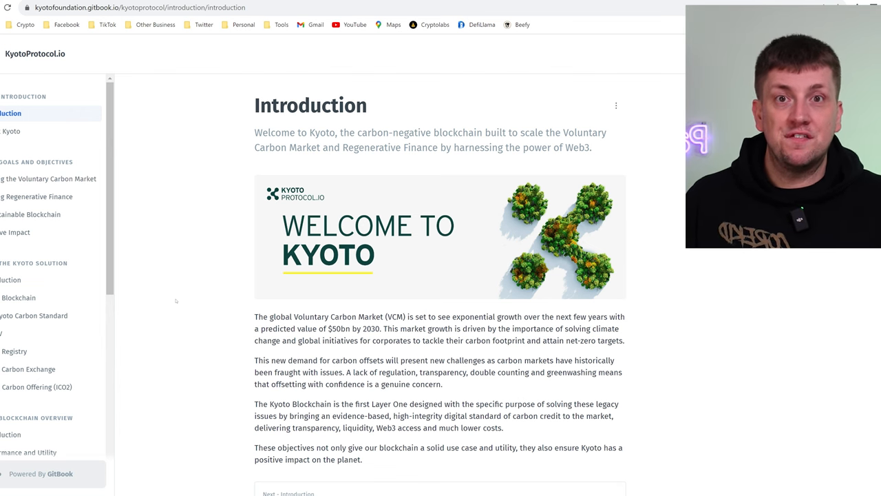
pyautogui.moveTo(166, 278)
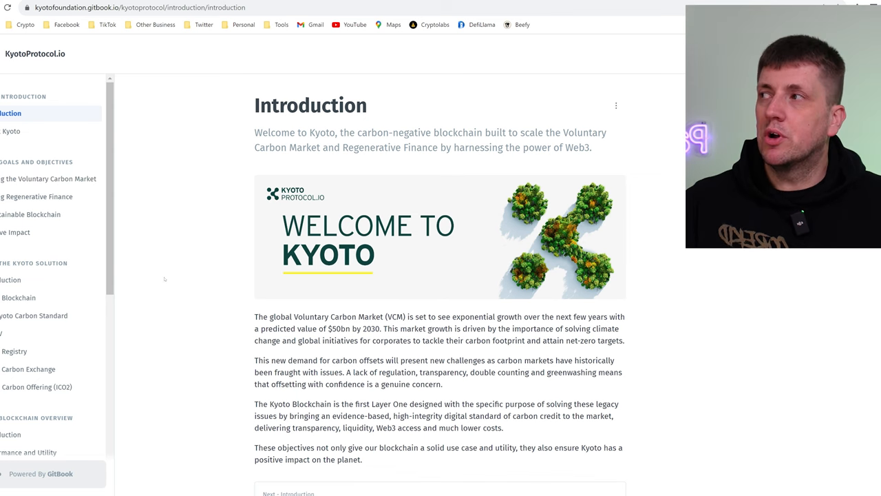
pyautogui.moveTo(15, 232)
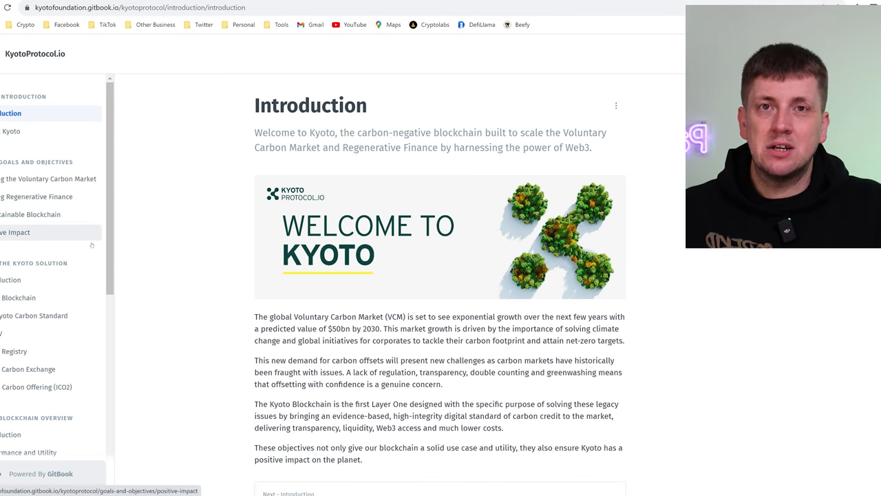
pyautogui.moveTo(154, 288)
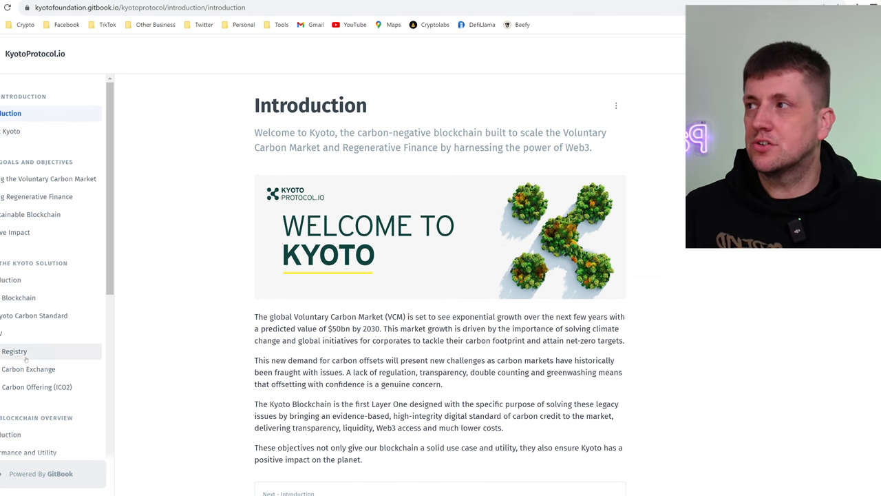
pyautogui.scroll(-3)
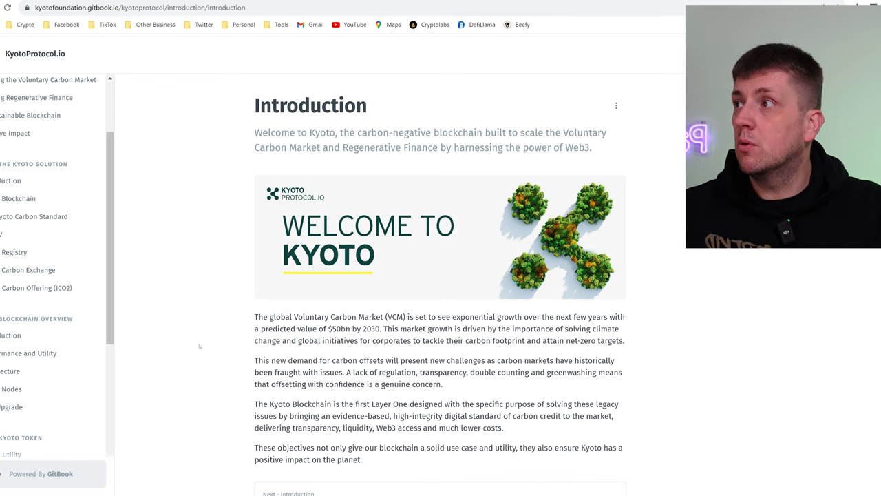
pyautogui.click(11, 181)
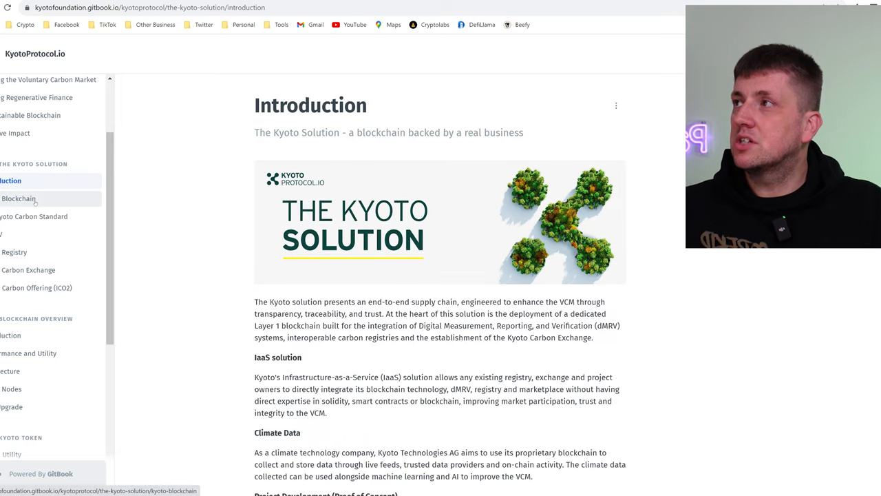
# Browse the Kyoto Blockchain page, then open and scroll the d-MRV page.
pyautogui.click(19, 198)
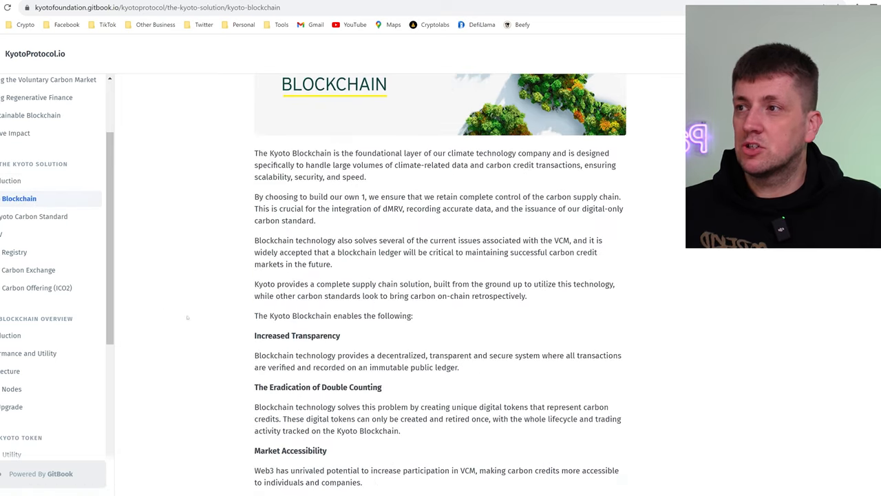
pyautogui.scroll(-3)
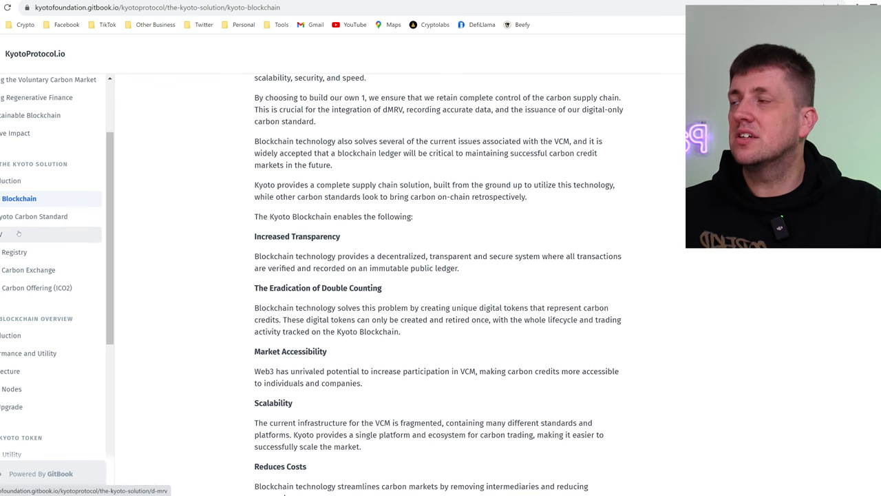
pyautogui.click(20, 234)
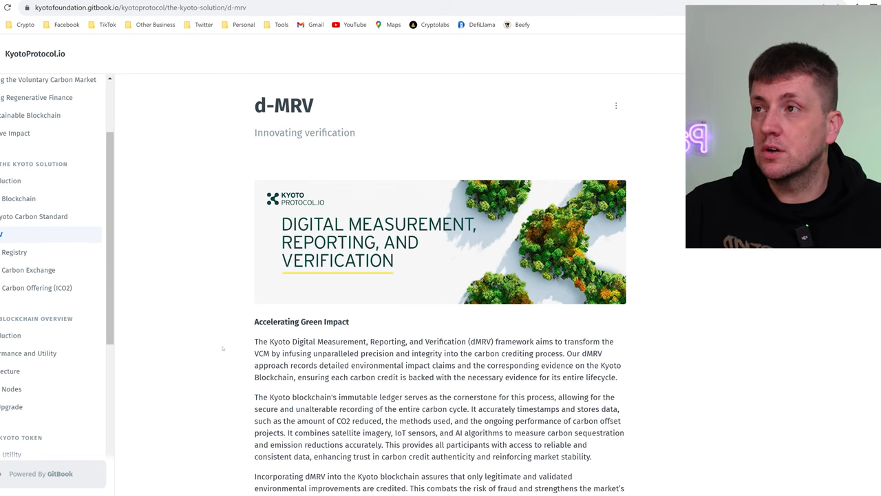
pyautogui.scroll(-3)
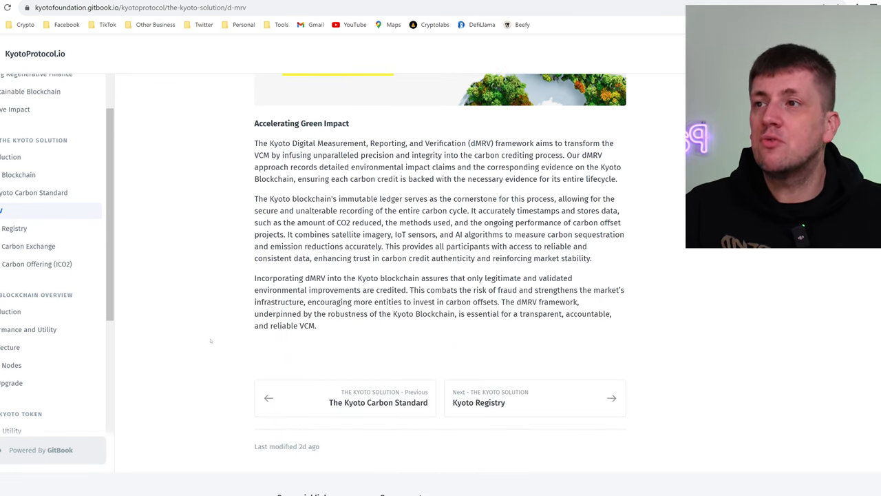
# Open the Tokenomics page showing the 750,000,000 $KYOTO maximum supply.
pyautogui.click(9, 452)
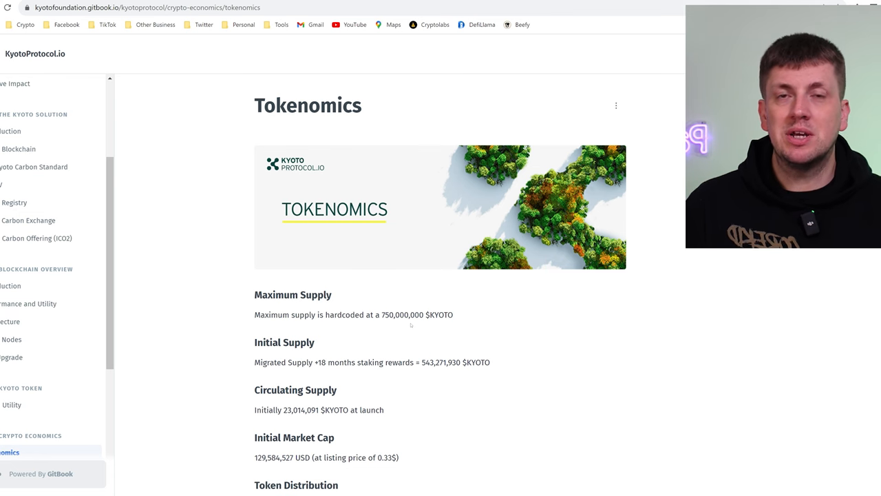
pyautogui.moveTo(339, 275)
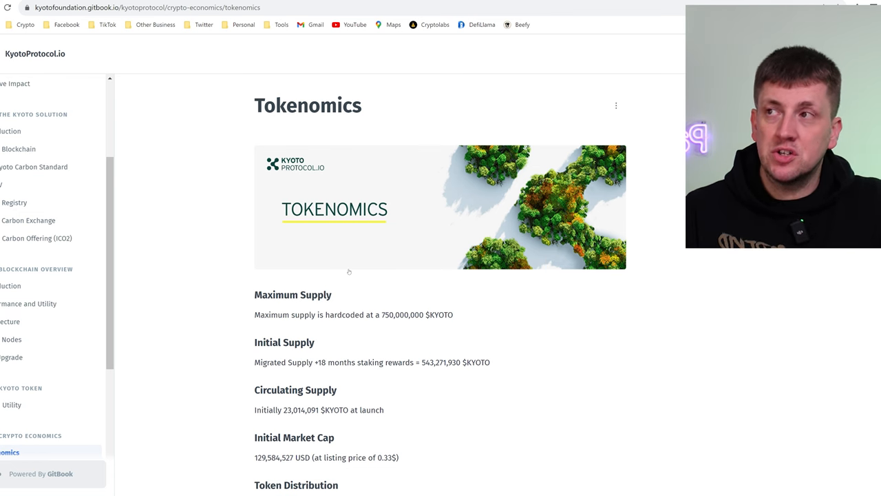
pyautogui.scroll(-3)
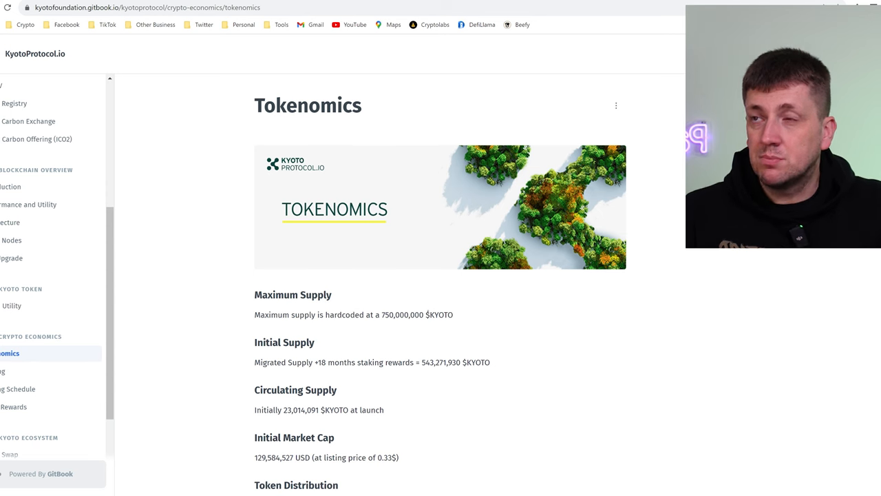
pyautogui.scroll(-3)
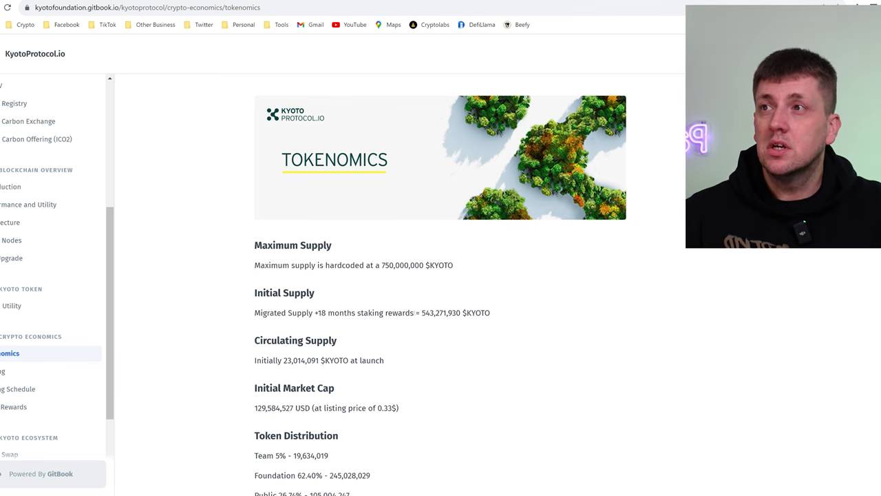
pyautogui.doubleClick(456, 312)
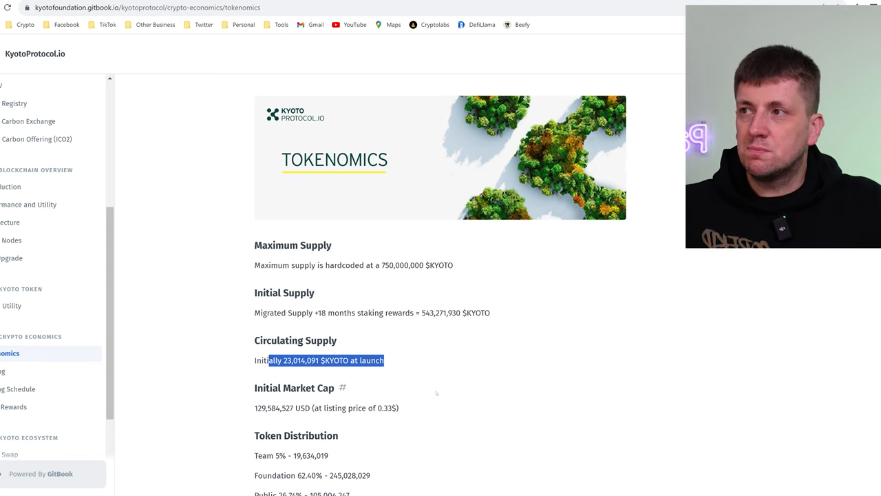
pyautogui.scroll(-3)
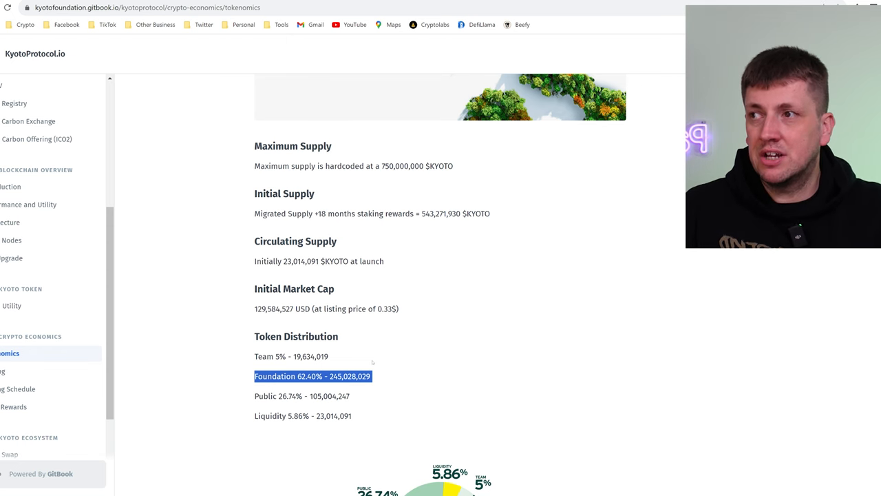
pyautogui.scroll(-3)
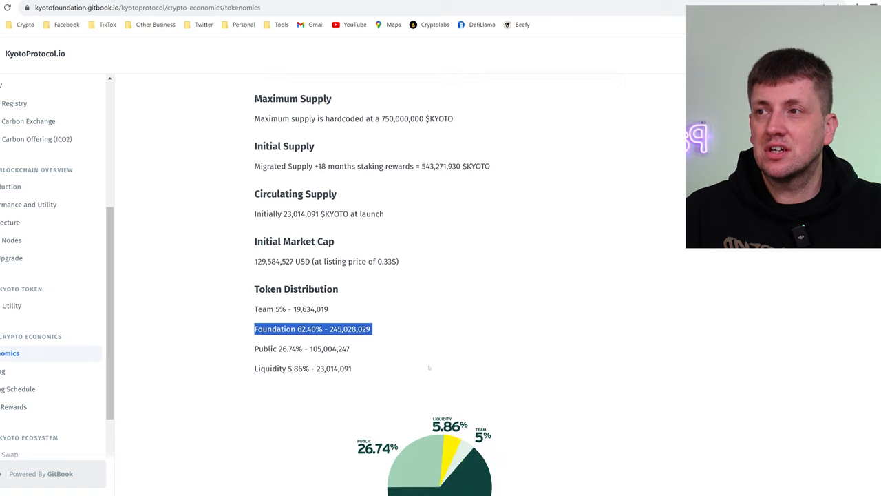
pyautogui.scroll(-3)
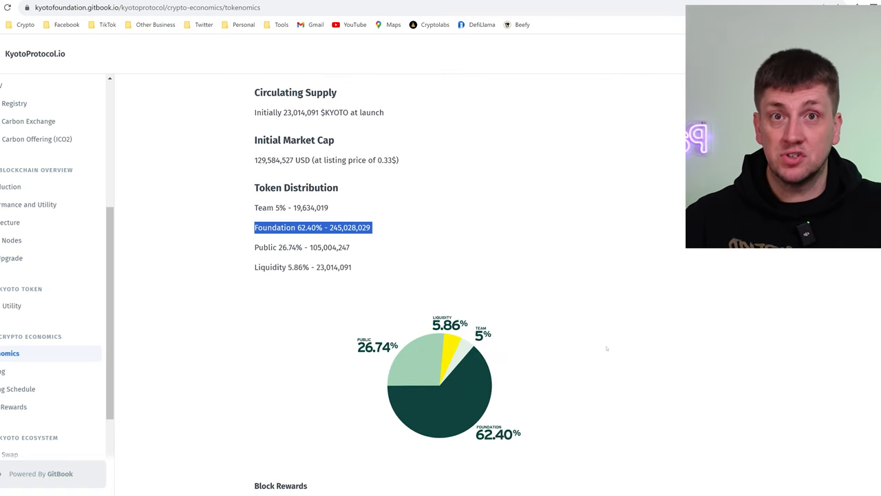
pyautogui.scroll(-3)
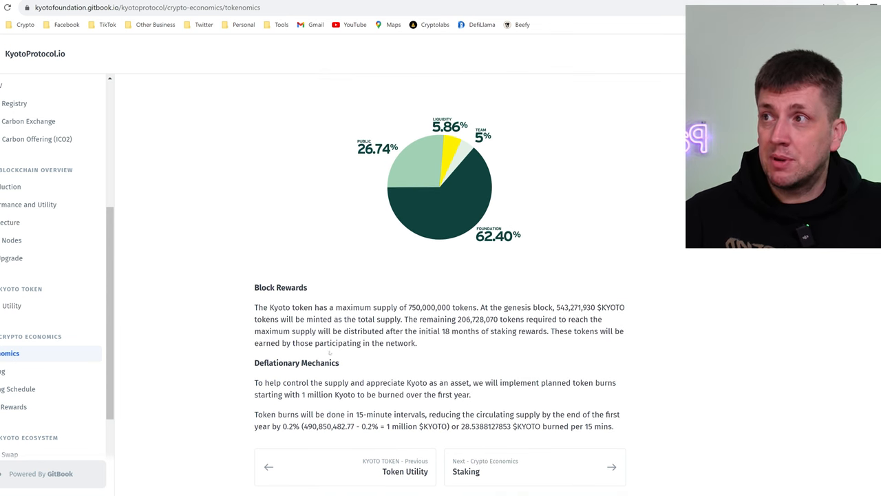
pyautogui.doubleClick(296, 363)
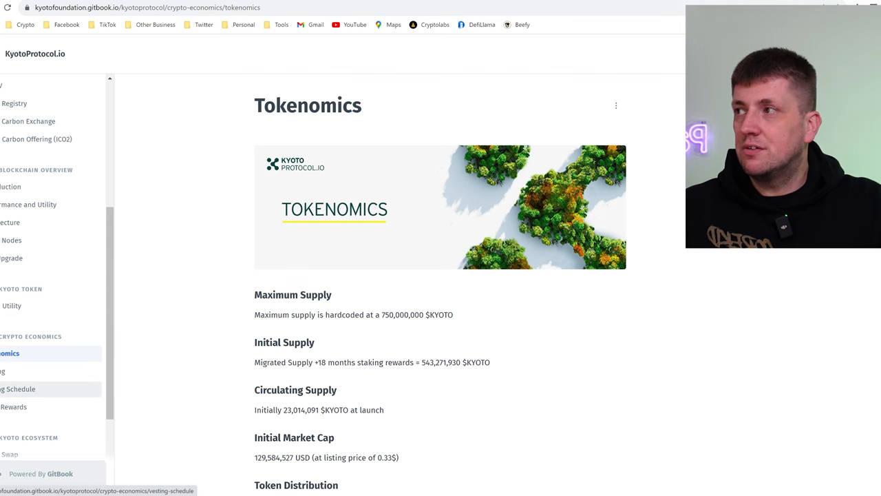
# Read the Vesting Schedule page, then open the Staking page with 20% and 18% APY.
pyautogui.click(18, 389)
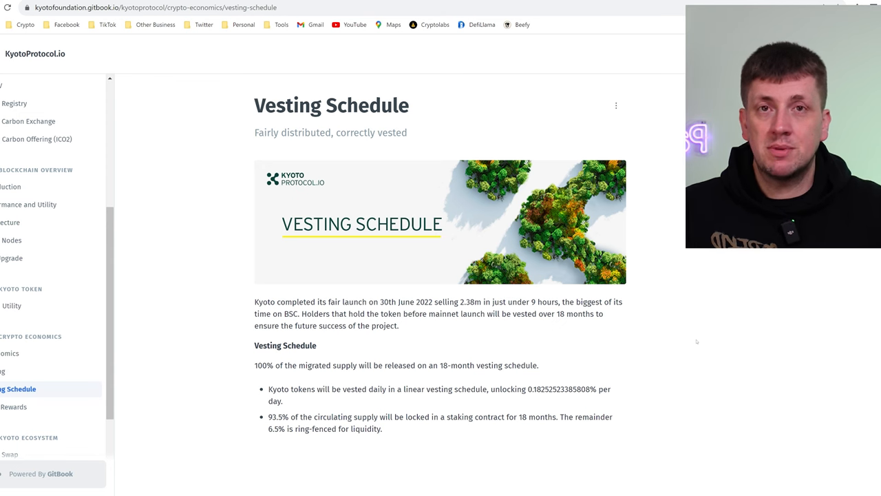
pyautogui.moveTo(617, 338)
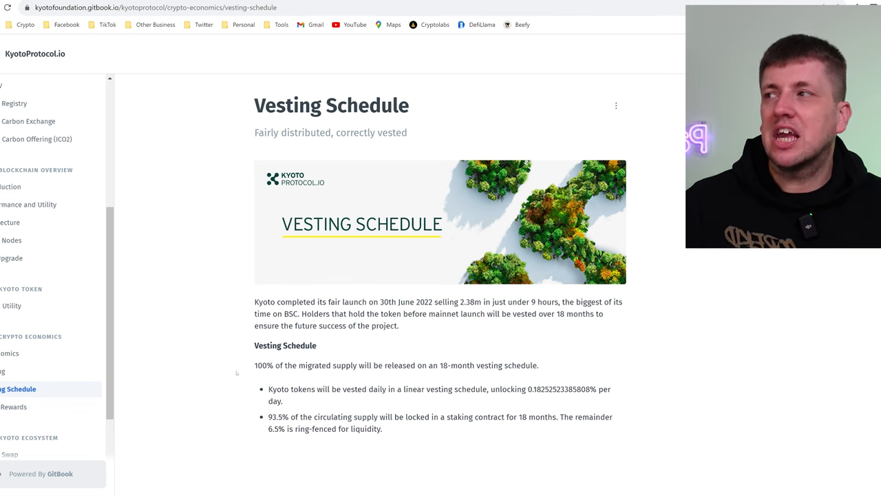
pyautogui.click(3, 371)
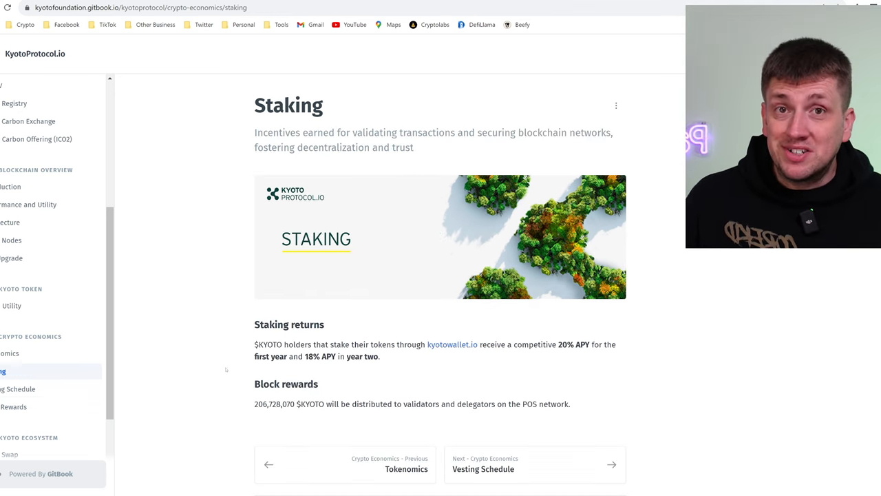